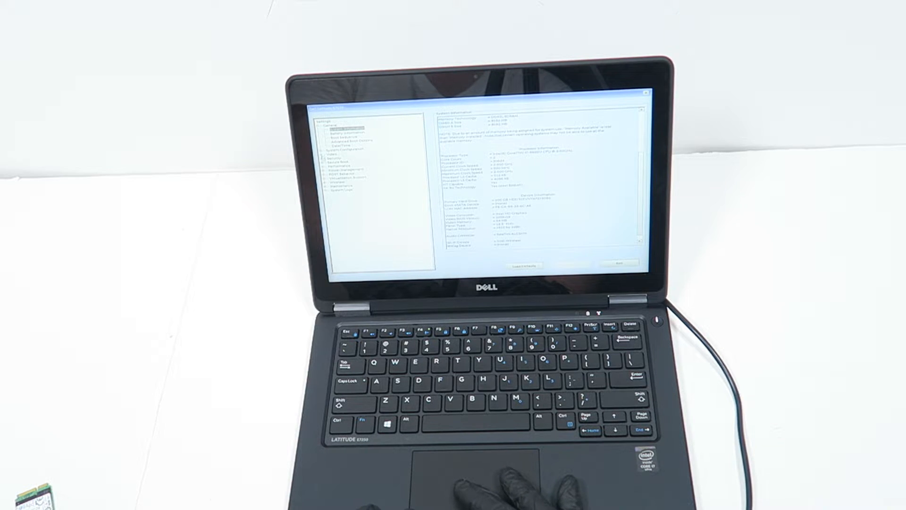
- Open the 'Support for Latitude E7250/7250 | Drivers & Downloads' result from Google
{"action": "left_click", "coordinate": [322, 151]}
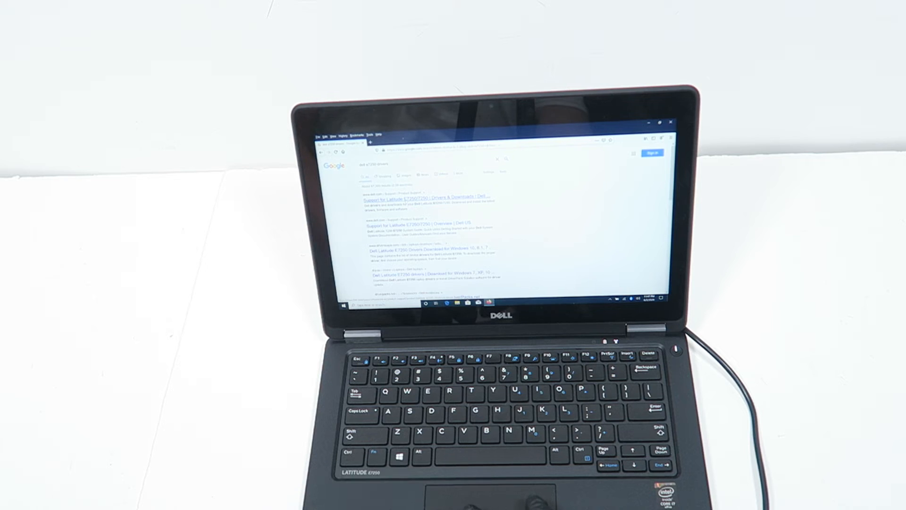
{"action": "left_click", "coordinate": [408, 197]}
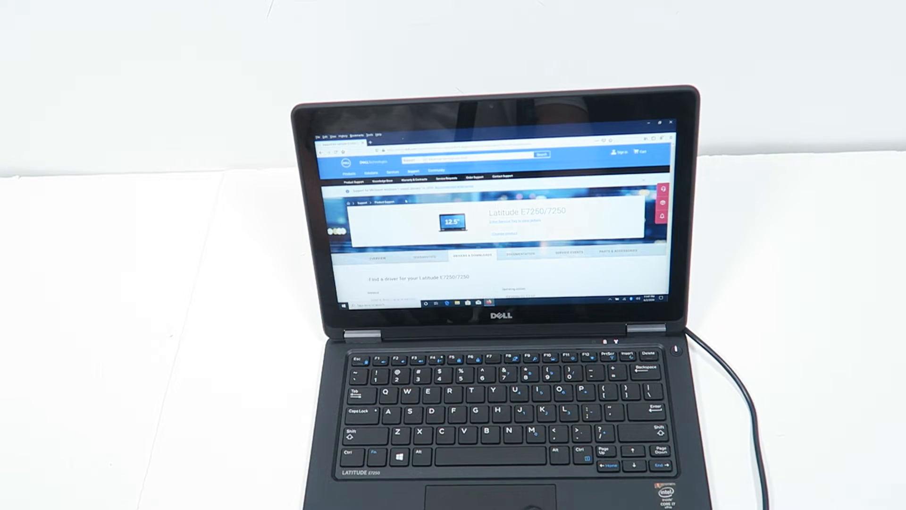